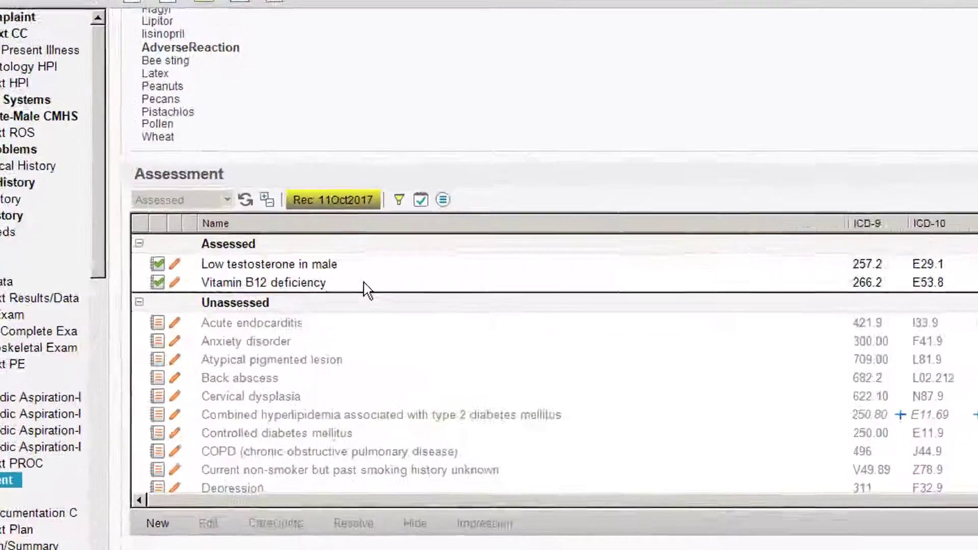
Begin a treatment order for the Vitamin B12 deficiency assessment
left_click(263, 282)
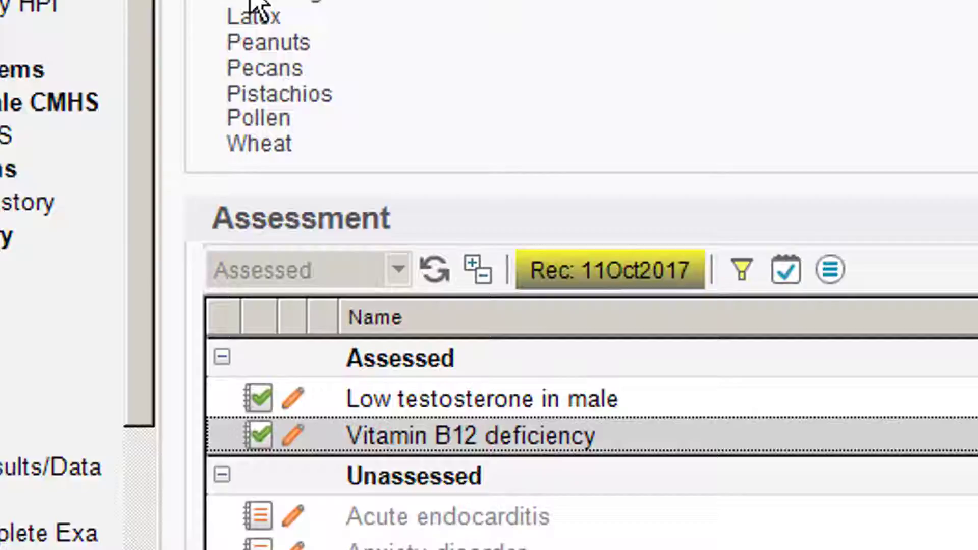
left_click(491, 163)
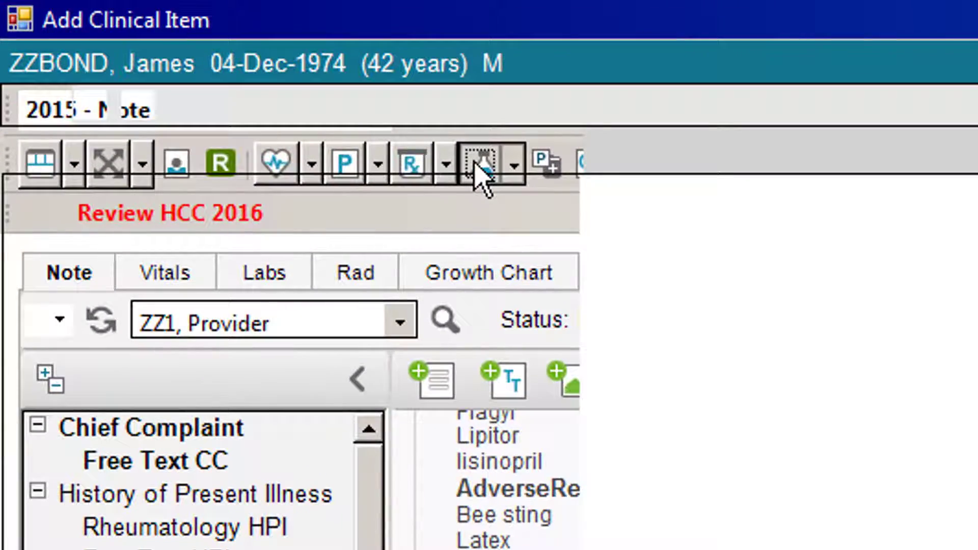
Show the Med Admin list of in-office medications instead of labs
left_click(485, 163)
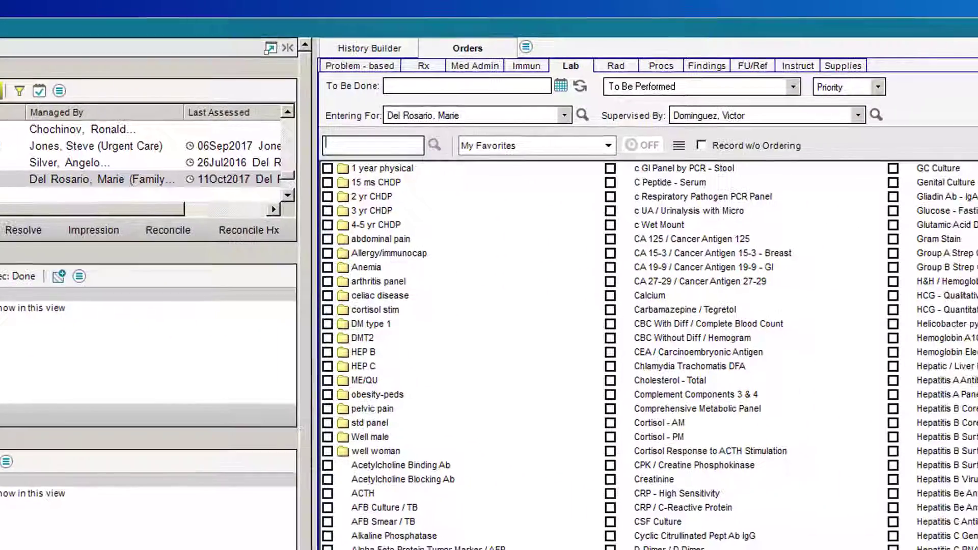
mouse_move(468, 344)
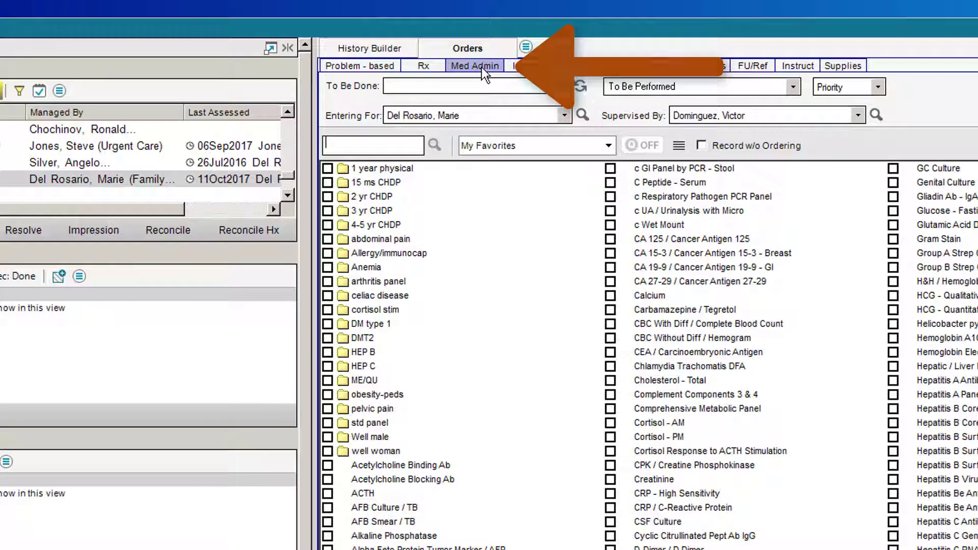
left_click(474, 65)
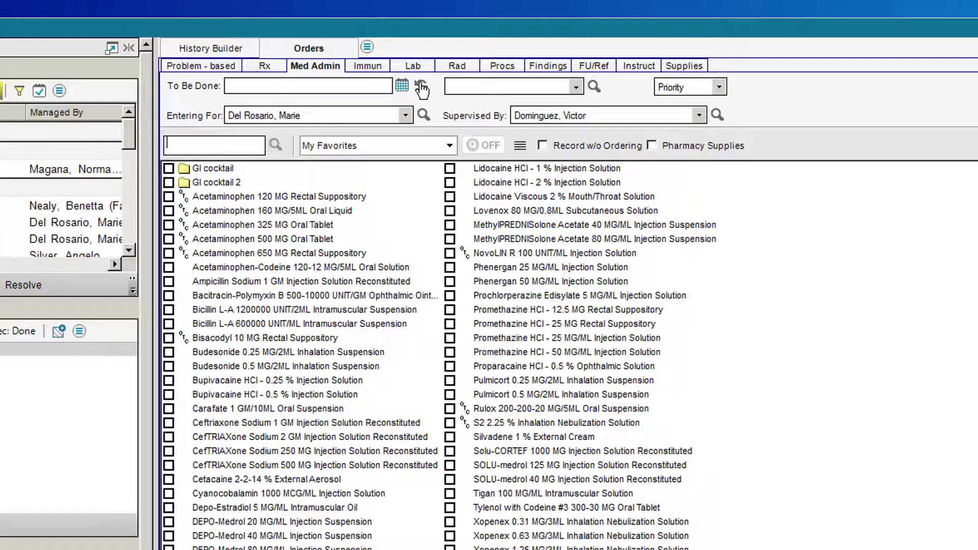
Order Cyanocobalamin 1000 MCG/ML injection recurring weekly every 2 weeks and adjust its end date
left_click(402, 86)
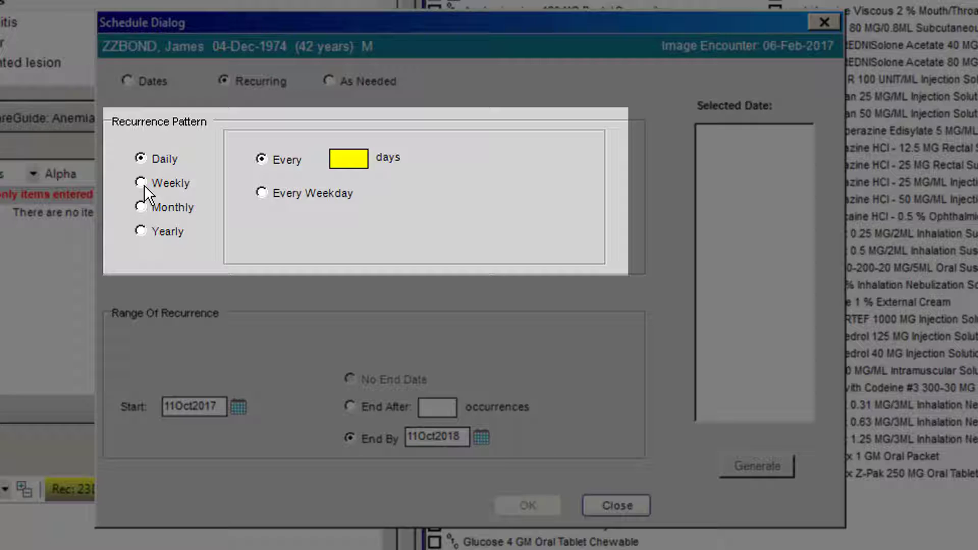
left_click(142, 182)
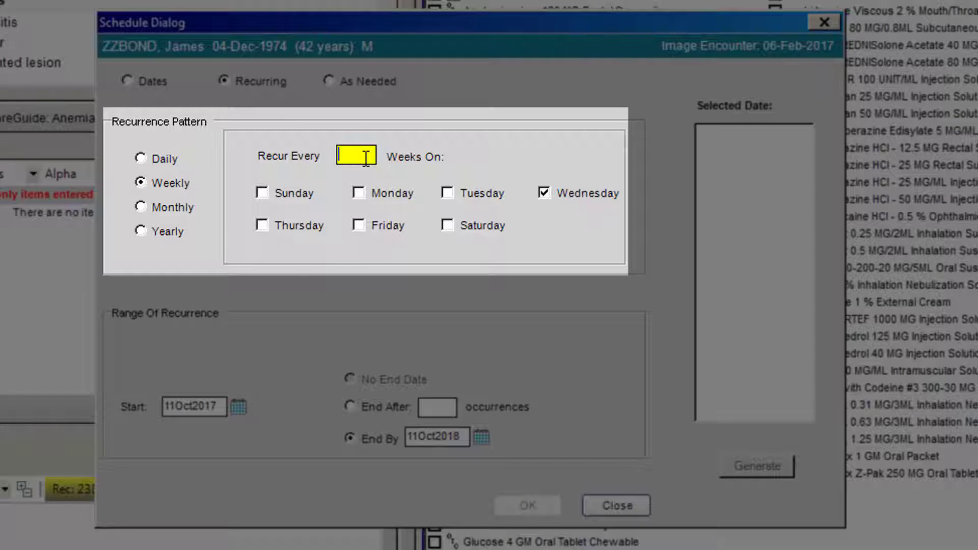
type("2")
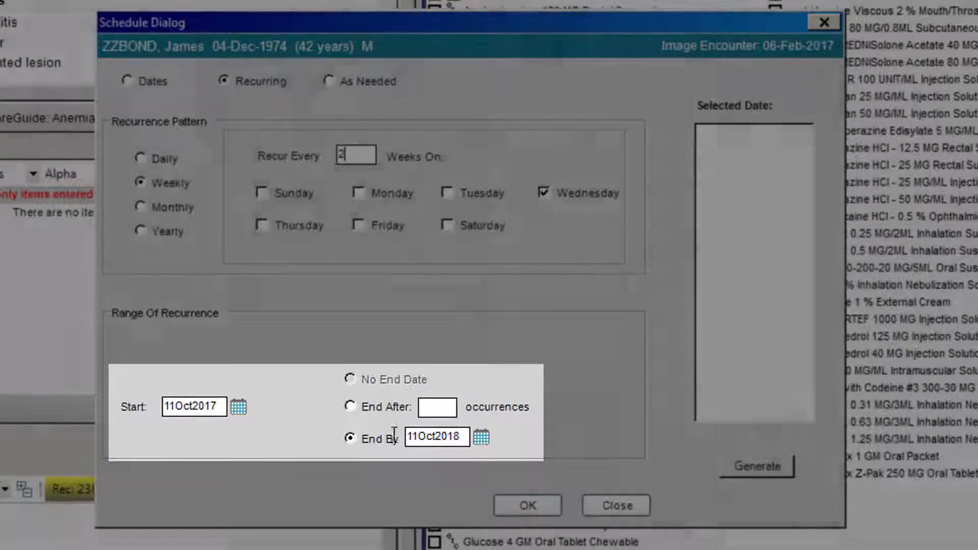
left_click(480, 437)
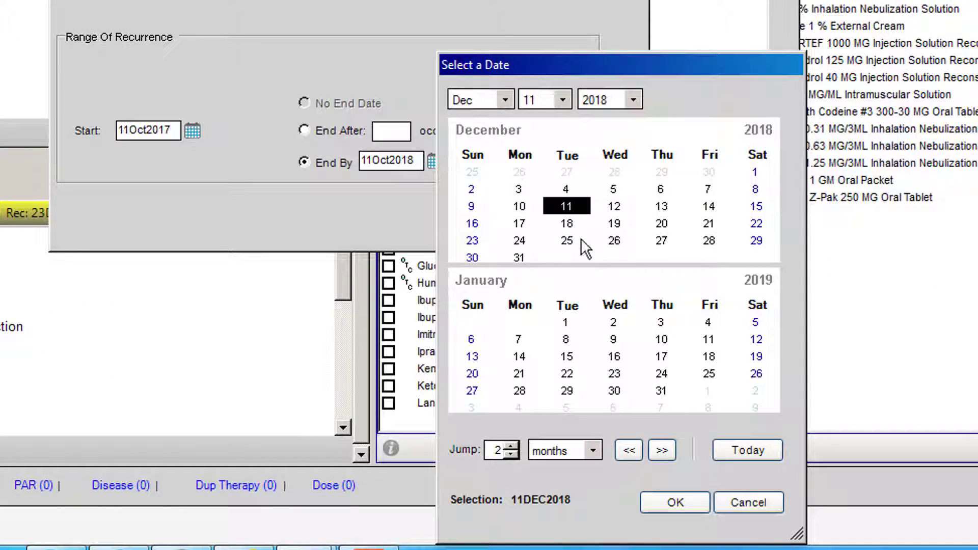
Pick the 25th of December 2017 as the recurrence end date
left_click(632, 99)
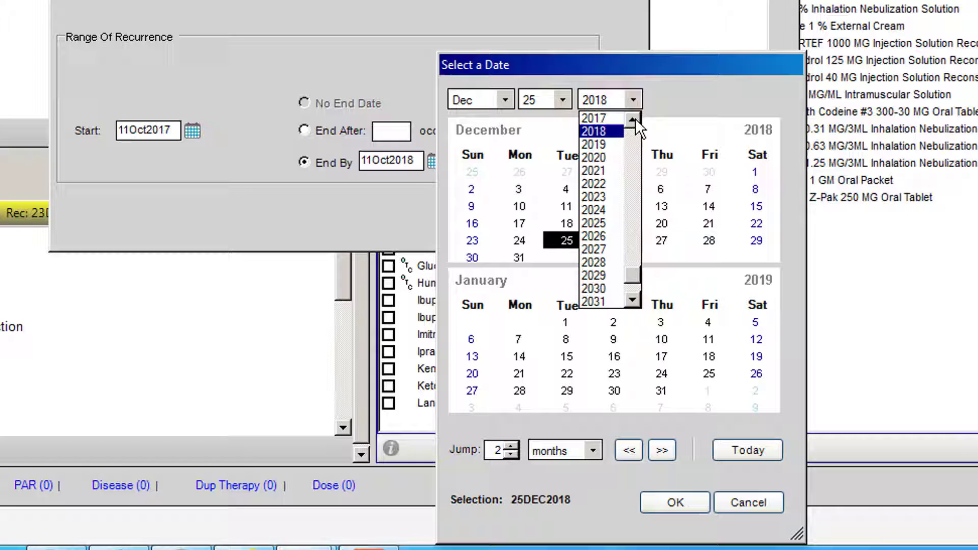
left_click(593, 118)
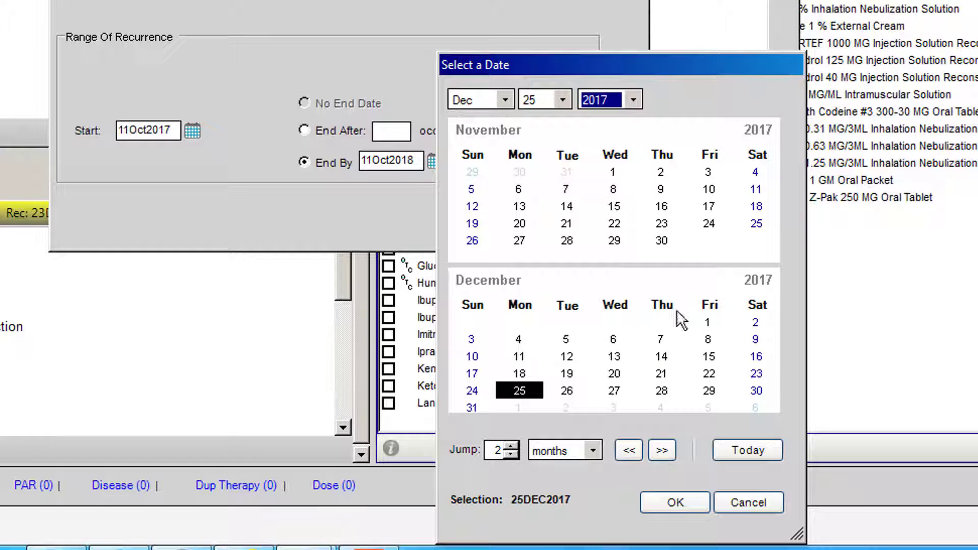
left_click(674, 503)
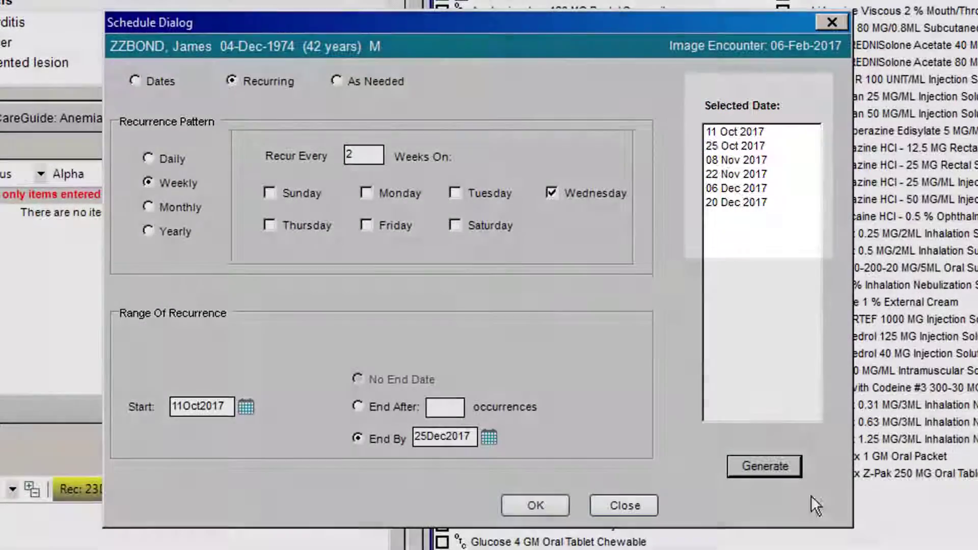
Accept the generated biweekly schedule from 11 Oct to 20 Dec 2017
left_click(535, 505)
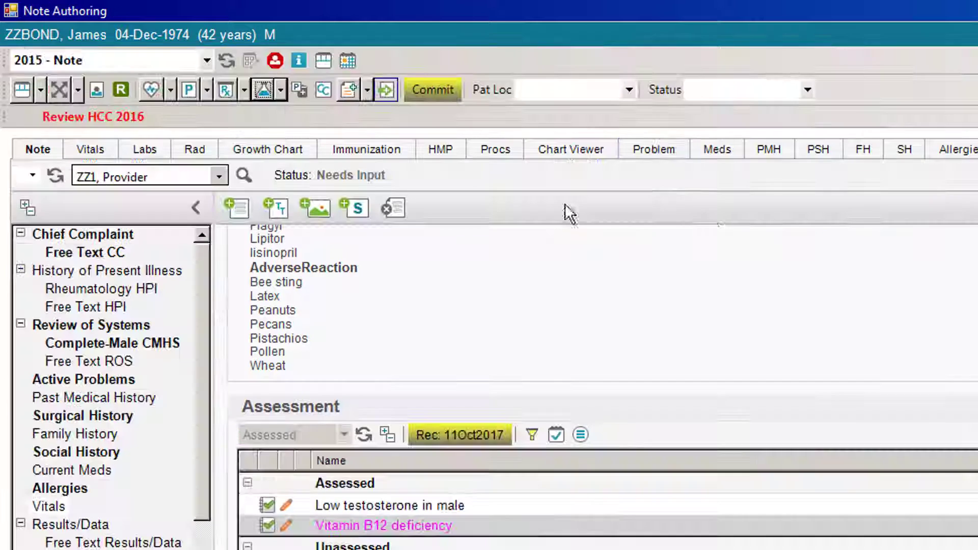
View the in-progress cyanocobalamin order in Meds with its six scheduled dates expanded
left_click(716, 149)
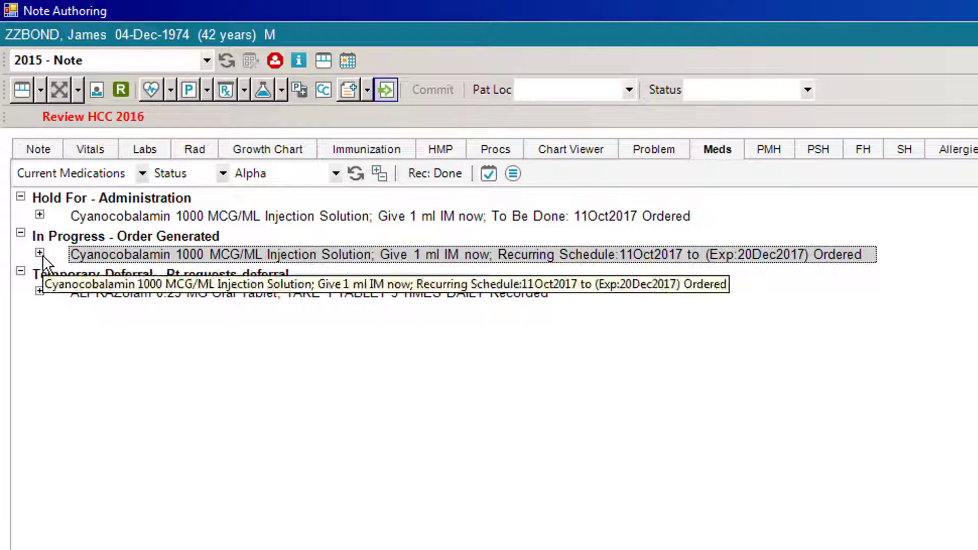
left_click(38, 255)
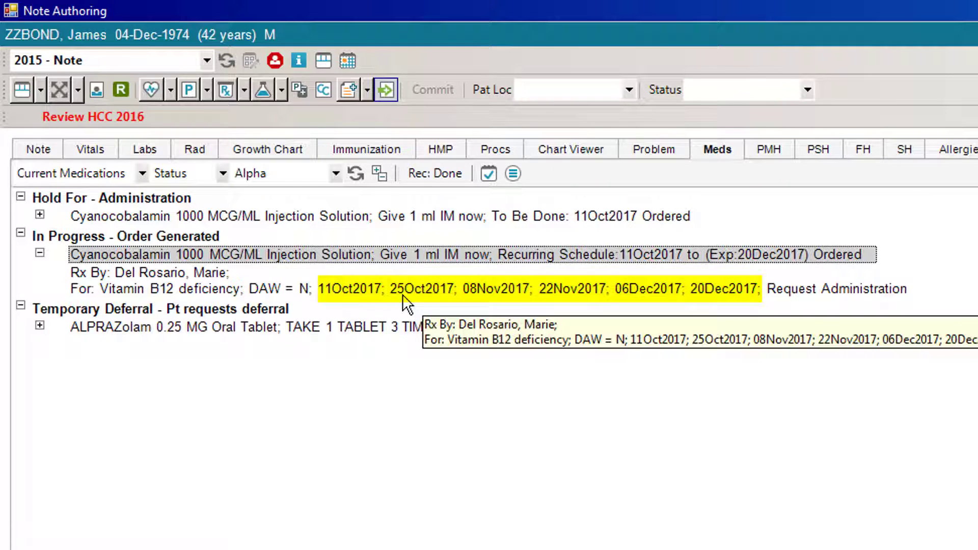